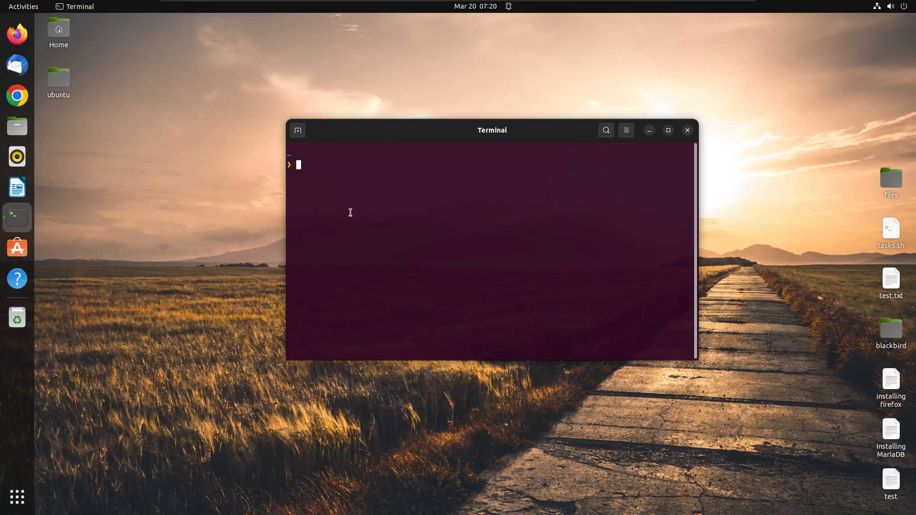
- Run cat /etc/passwd to list every user account on the system
text(ca)
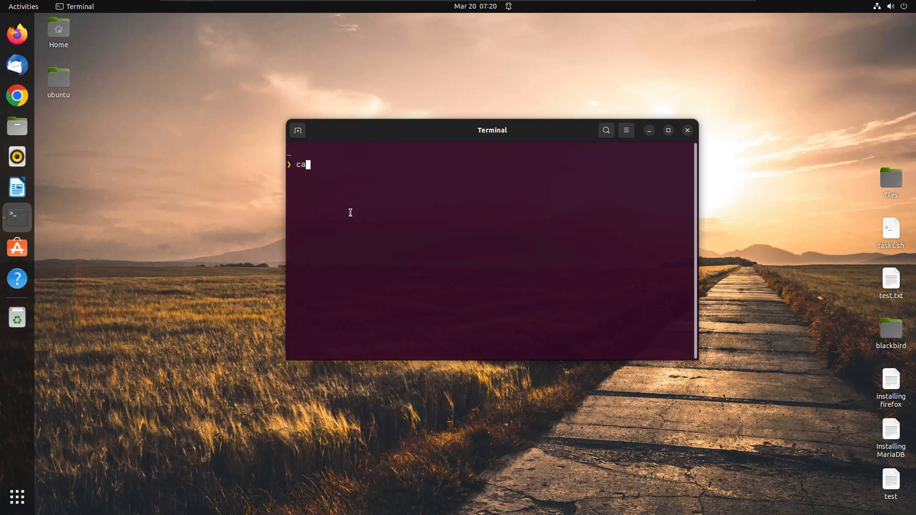
text(t)
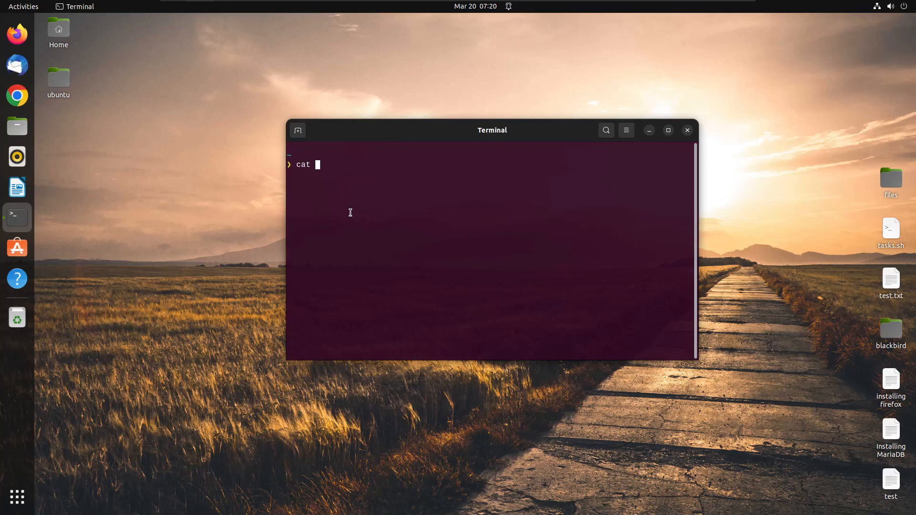
text(/etc/)
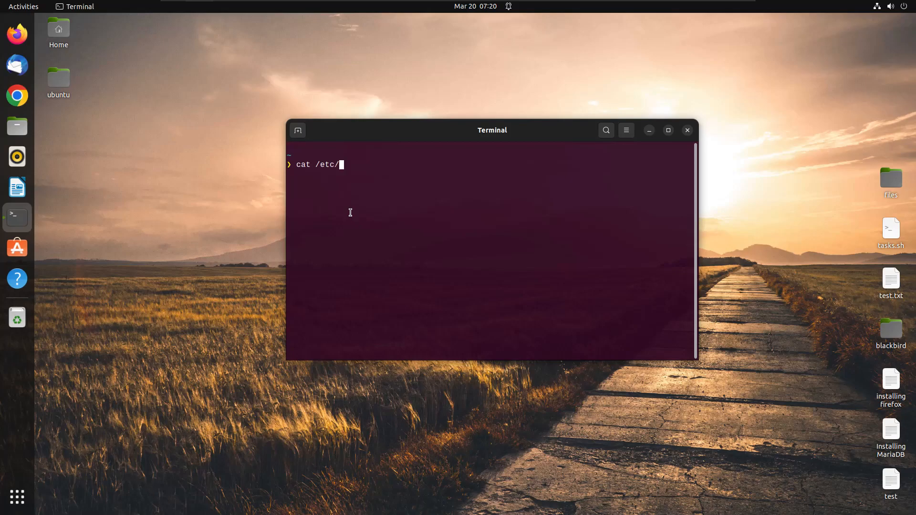
text(passwd)
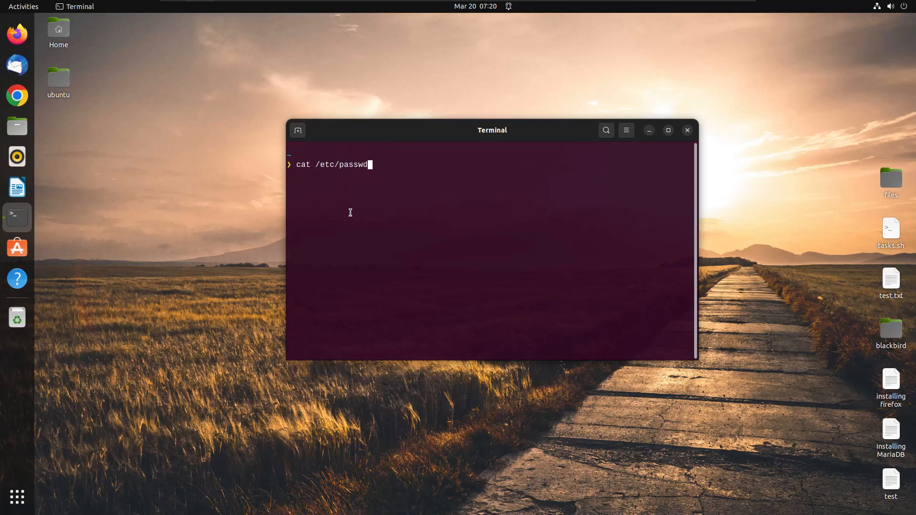
key(Return)
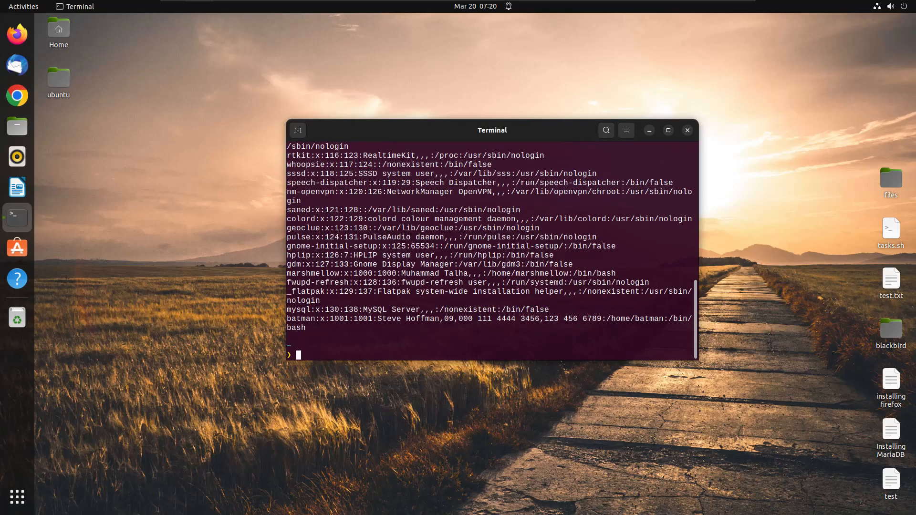
- Maximize the terminal, highlight the new account's shell path, and begin a clear command
click(668, 129)
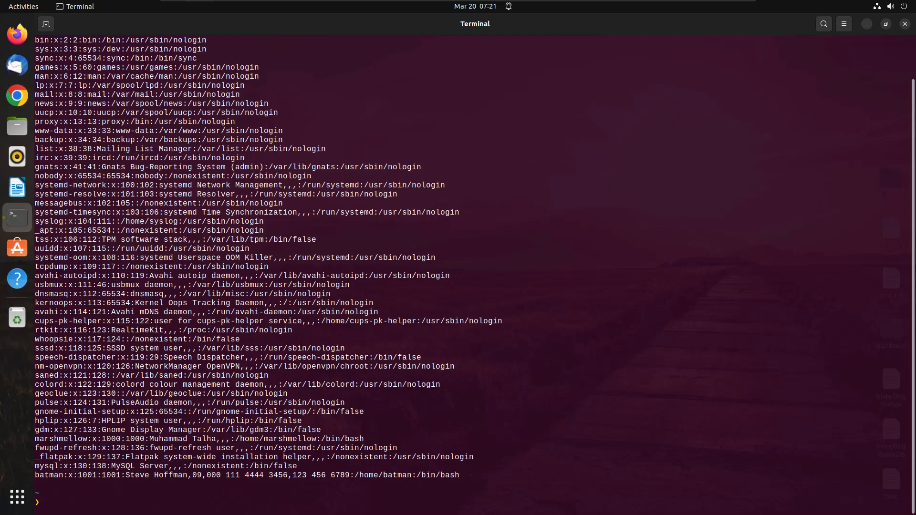
double_click(384, 475)
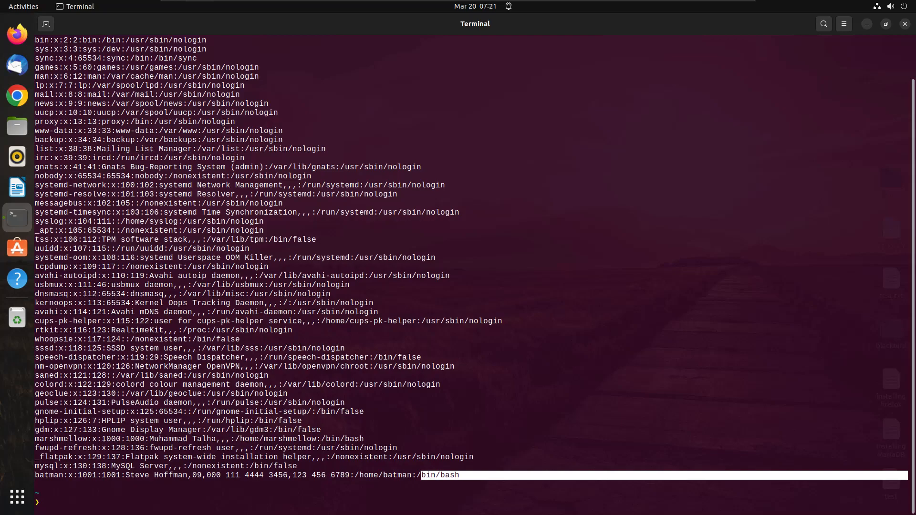
text(cle)
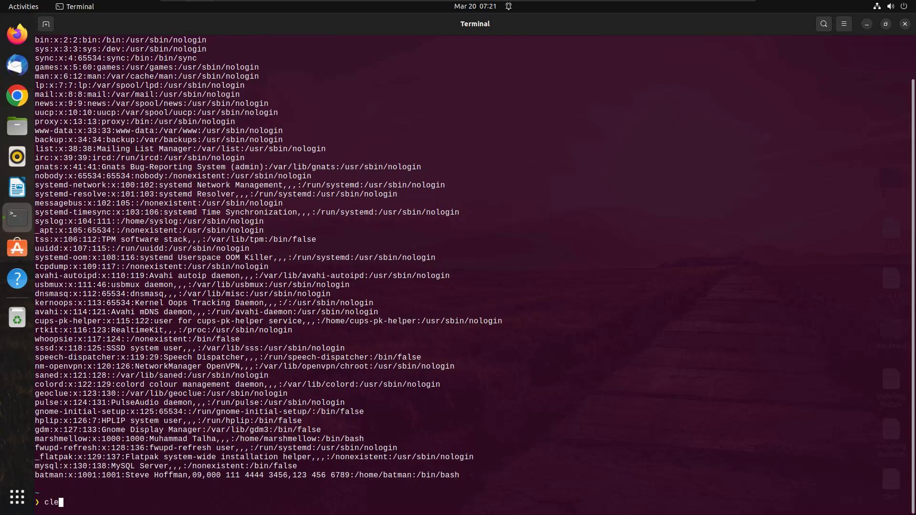
- Clear the screen and run sudo deluser batman to delete the extra account
key(Return)
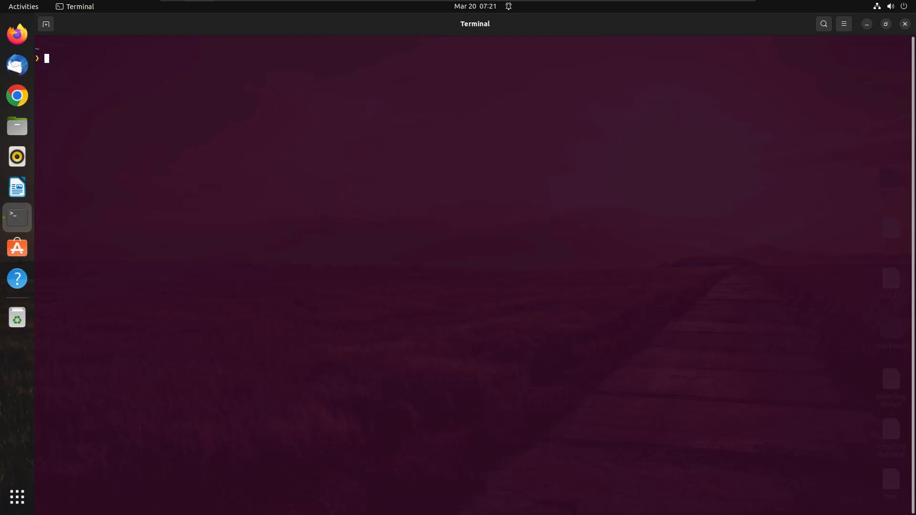
text(sdu)
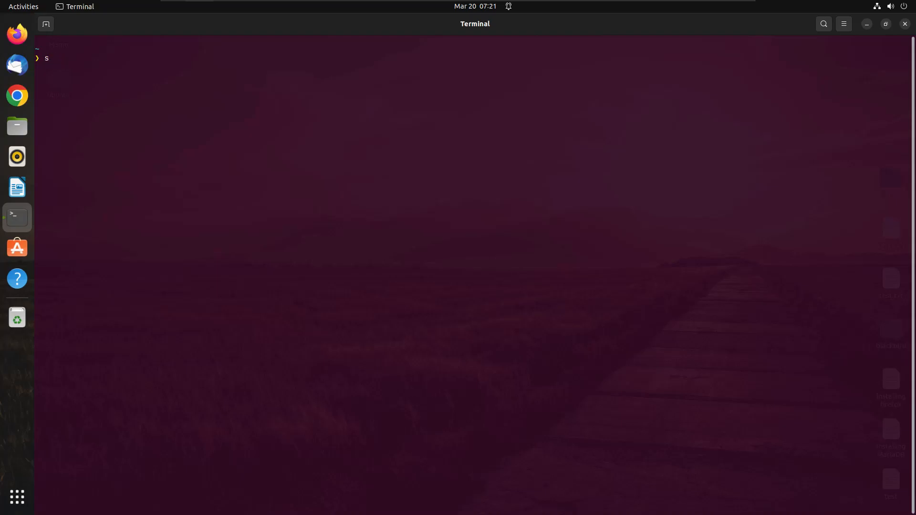
text(udo)
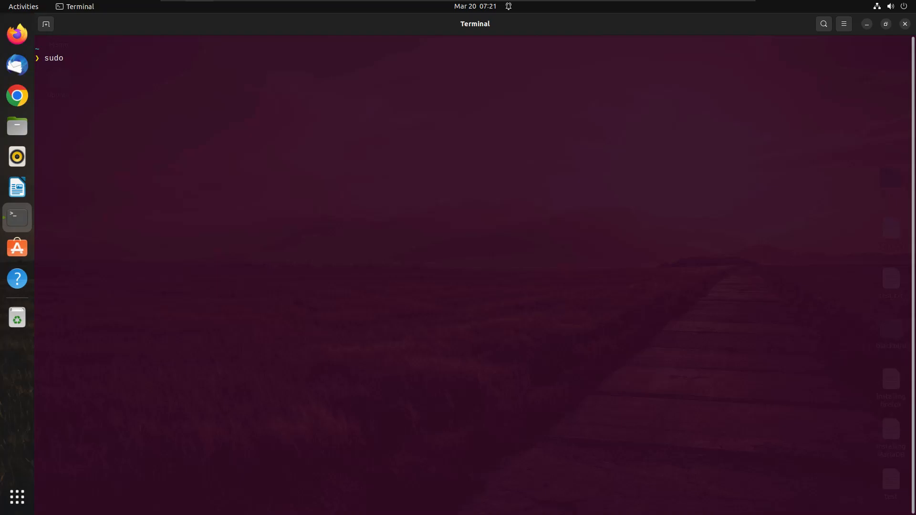
text(del)
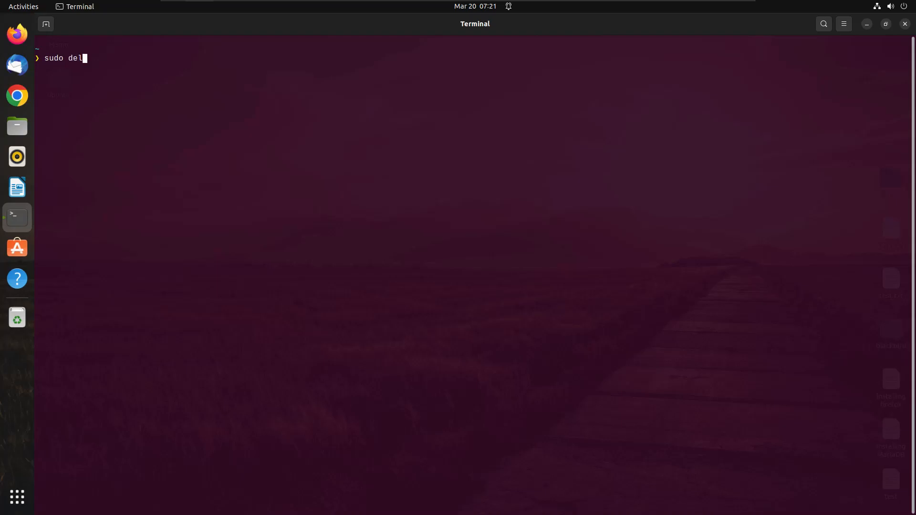
text(user)
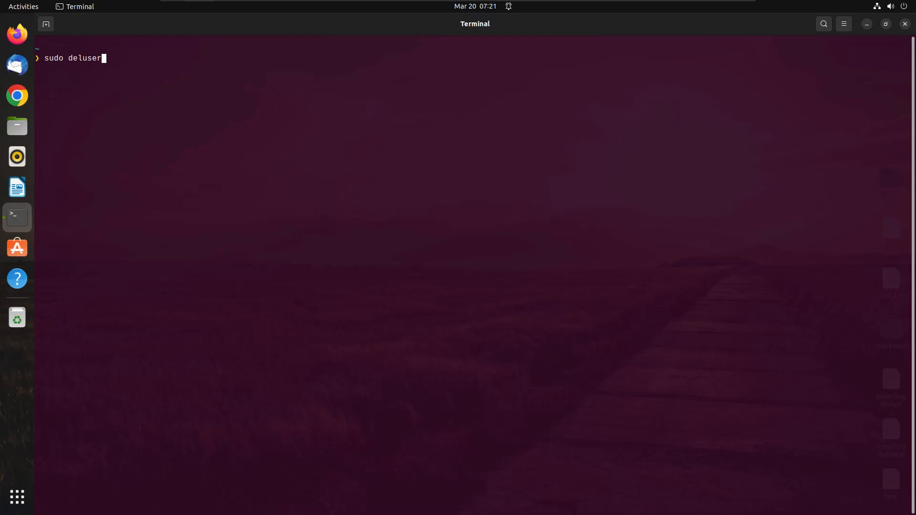
text(batman)
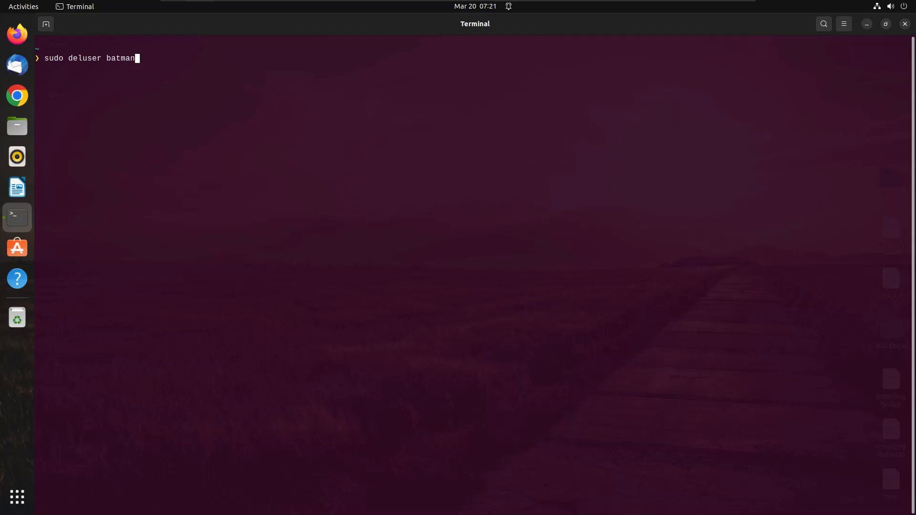
key(Return)
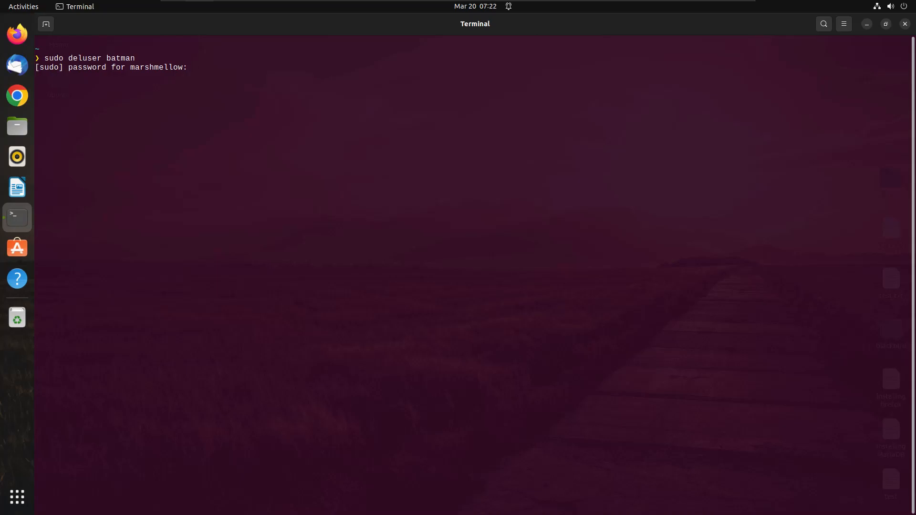
- Submit the sudo password so deluser reports Done, then recall sudo deluser batman
key(Return)
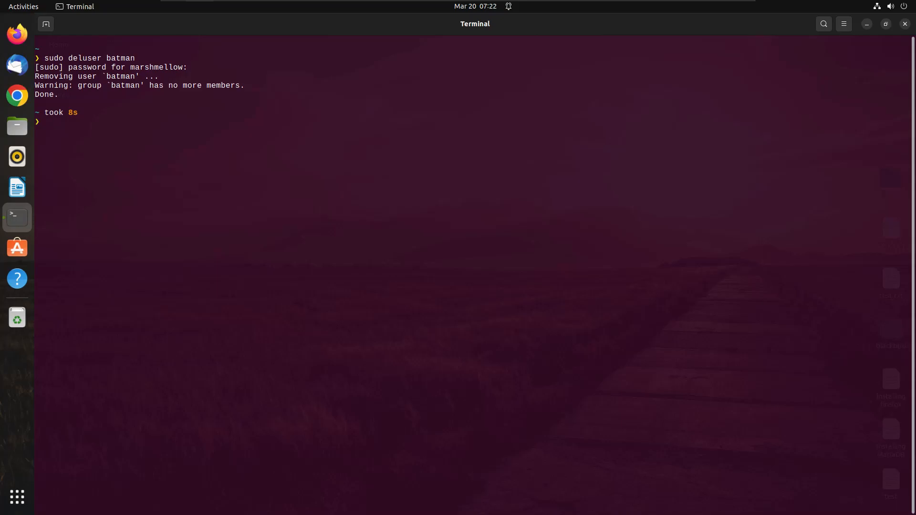
text(sudo deluser batman)
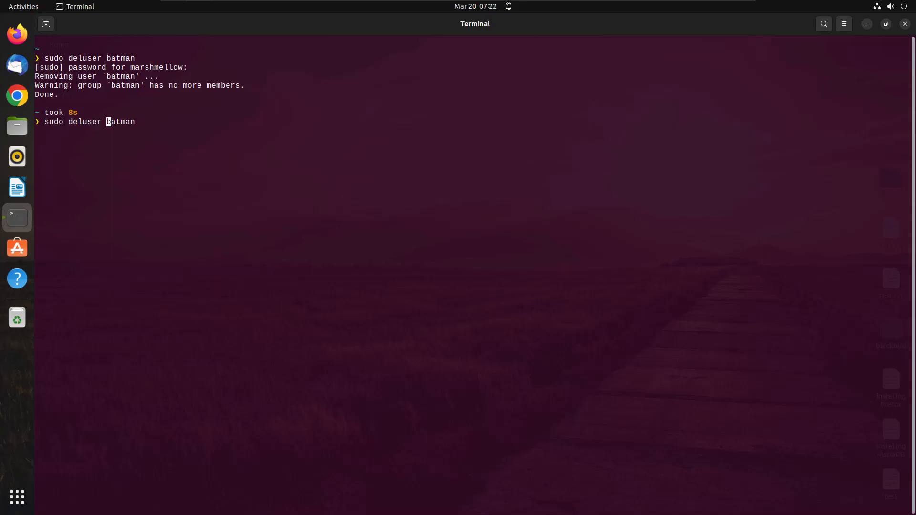
- Run the deletion with --remove-home for batman; the terminal reports the user no longer exists
text(--remove)
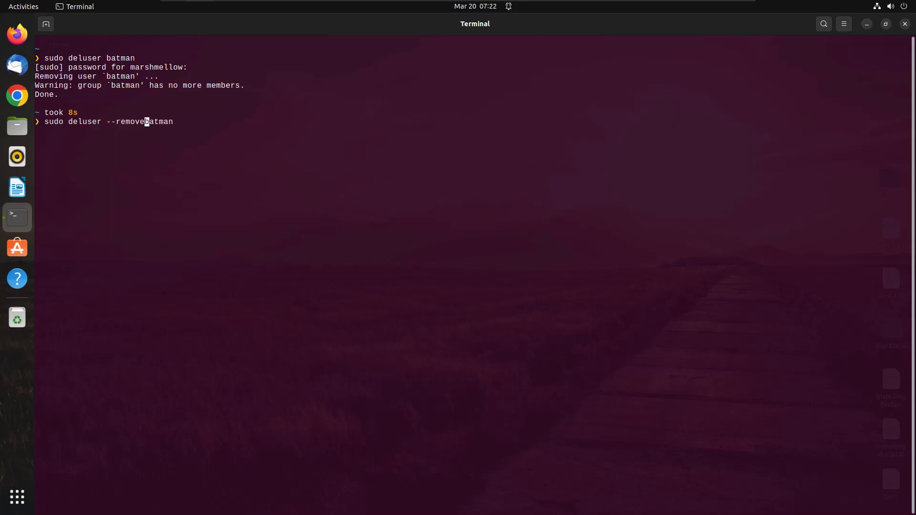
text(-home)
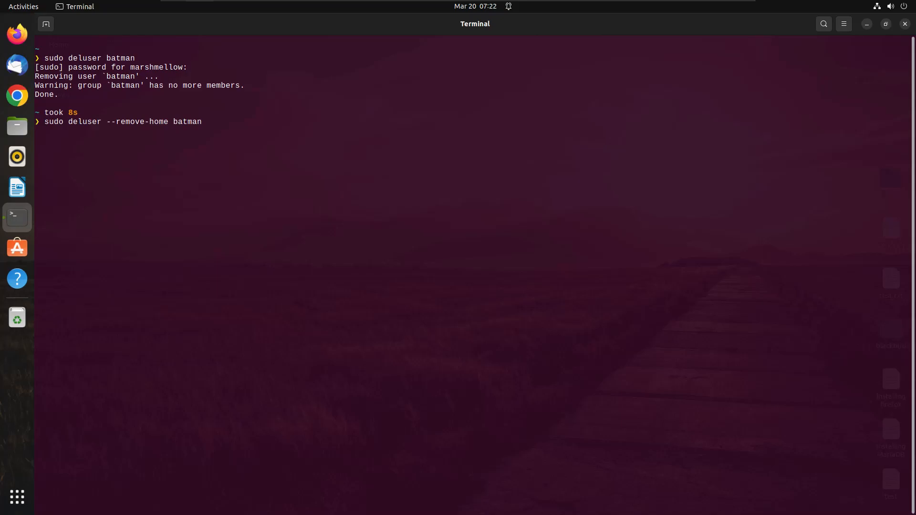
text(/home)
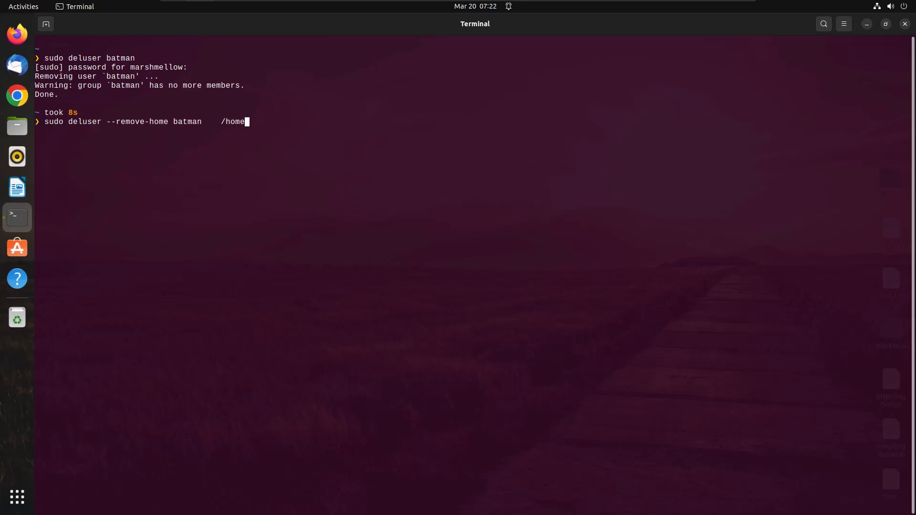
text(/batm)
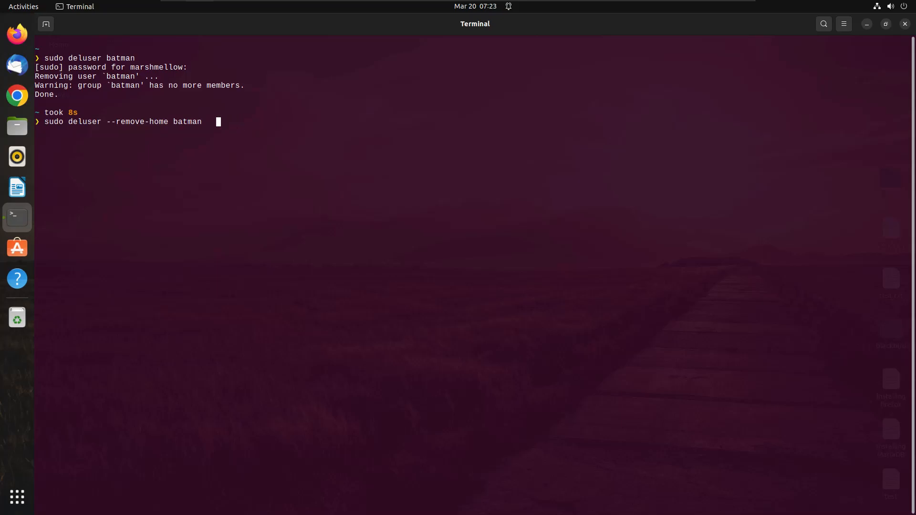
key(Return)
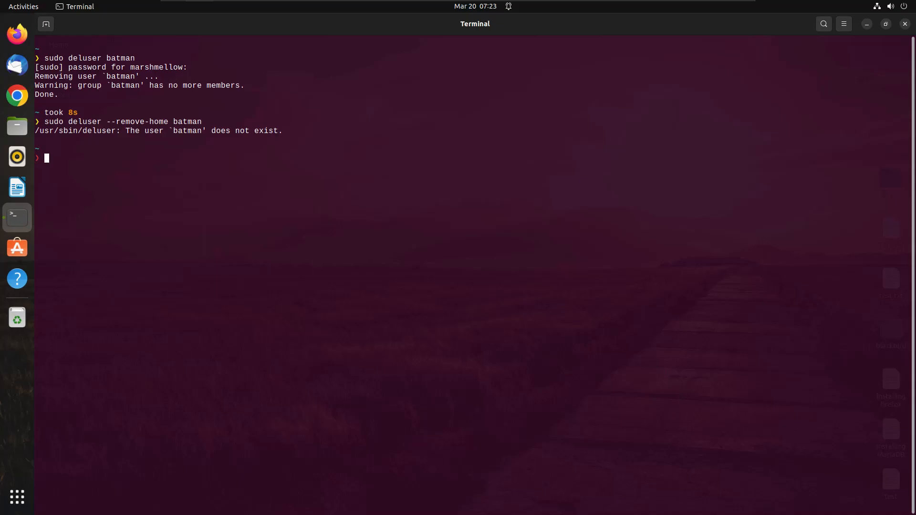
- Launch Settings from Activities and search 'user' to reach the Users panel showing only Muhammad Talha
text(setting)
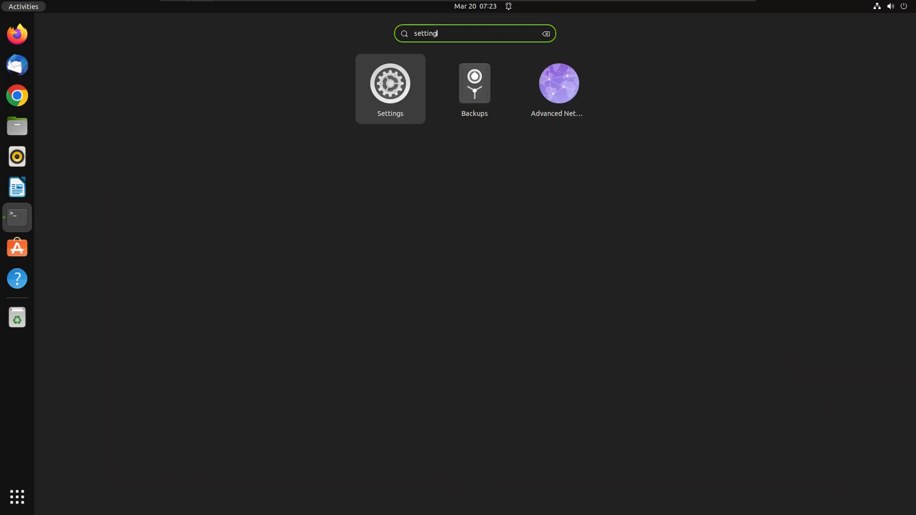
click(18, 218)
text(u)
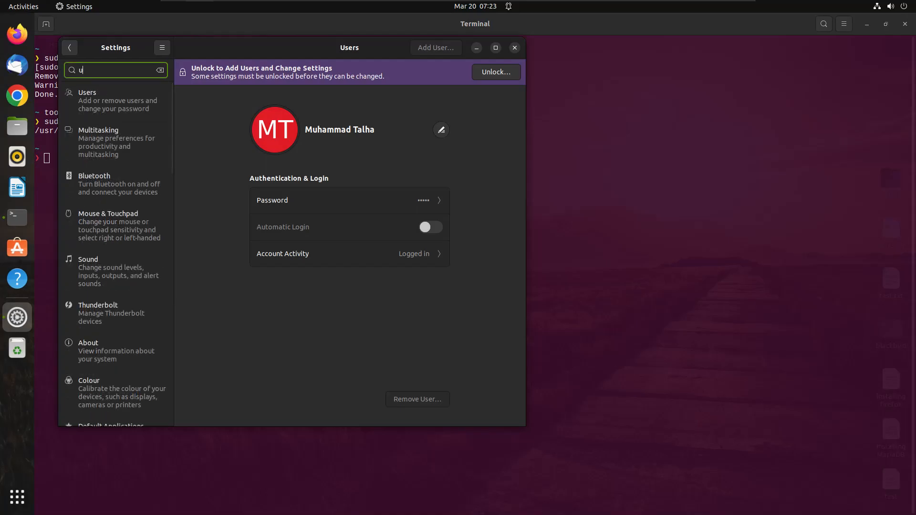
text(ser)
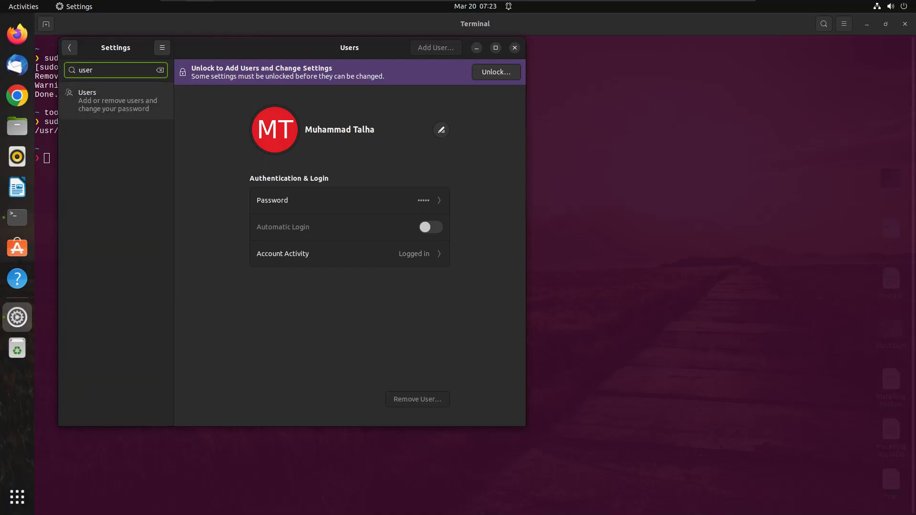